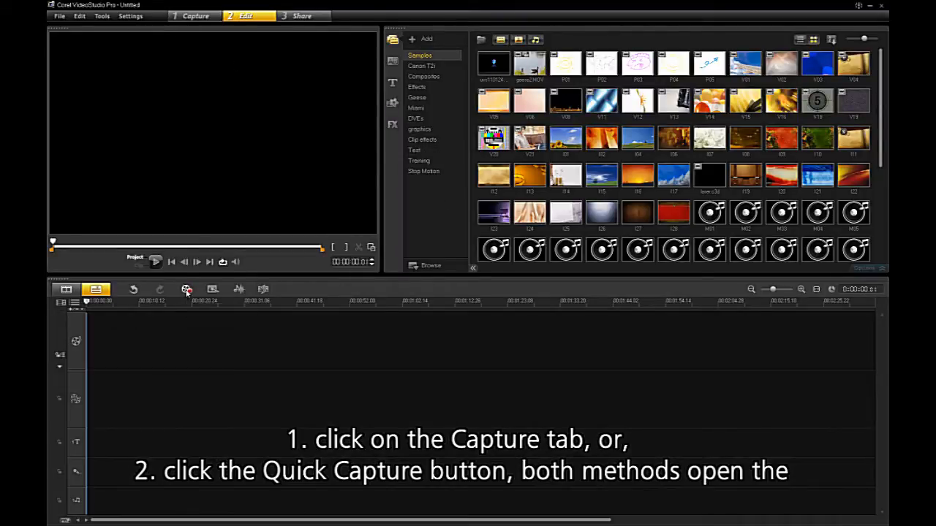
# Open the Record/Capture Option dialog from the timeline toolbar.
pyautogui.click(186, 290)
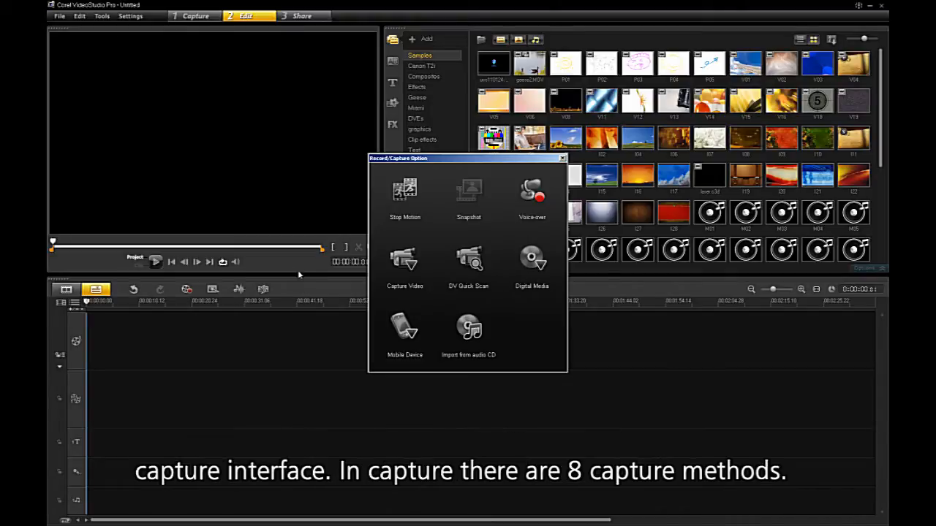
pyautogui.moveTo(453, 298)
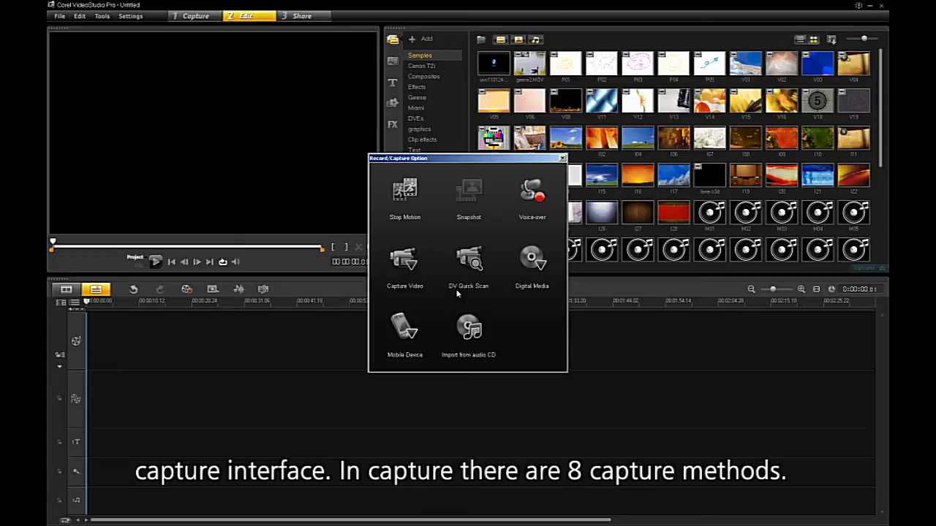
pyautogui.moveTo(421, 237)
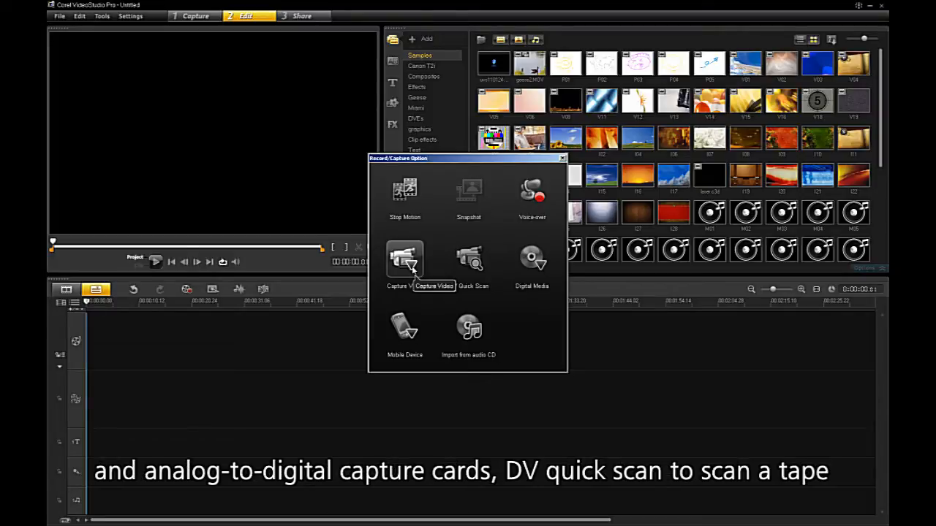
pyautogui.moveTo(469, 263)
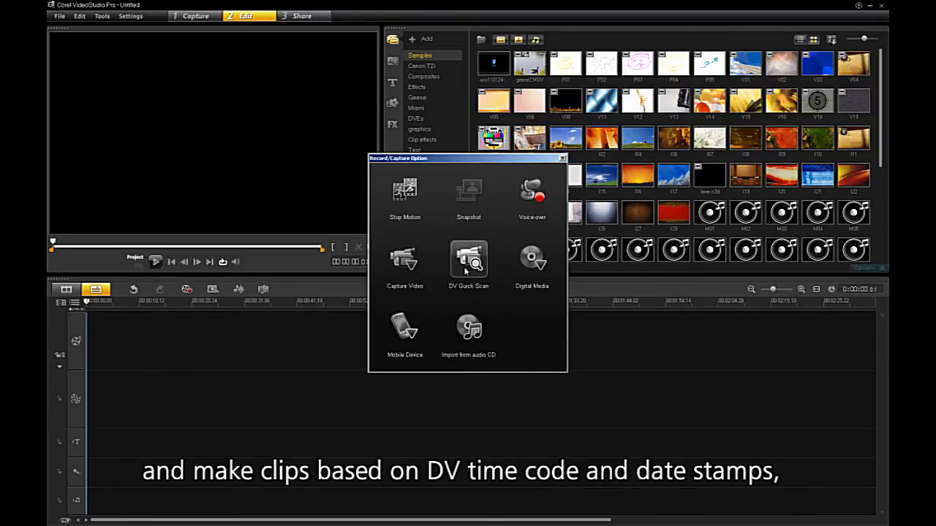
pyautogui.moveTo(532, 259)
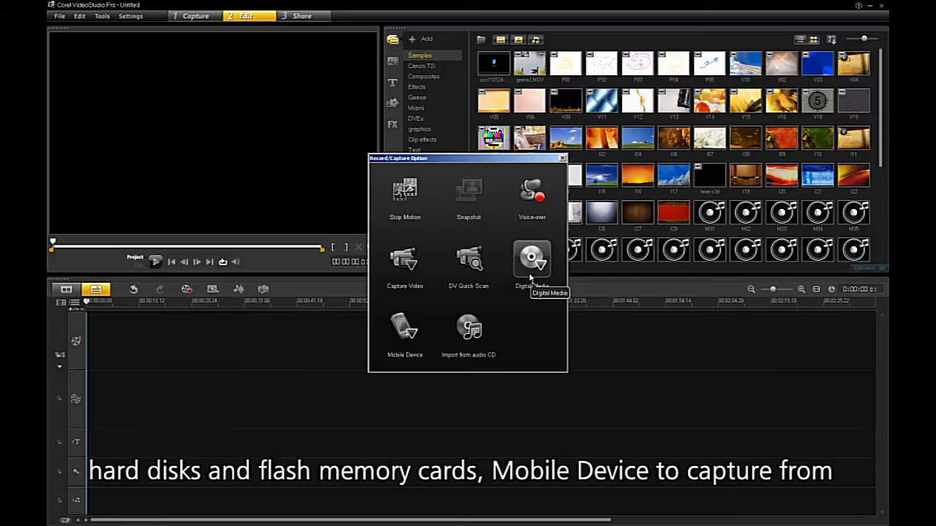
pyautogui.moveTo(404, 329)
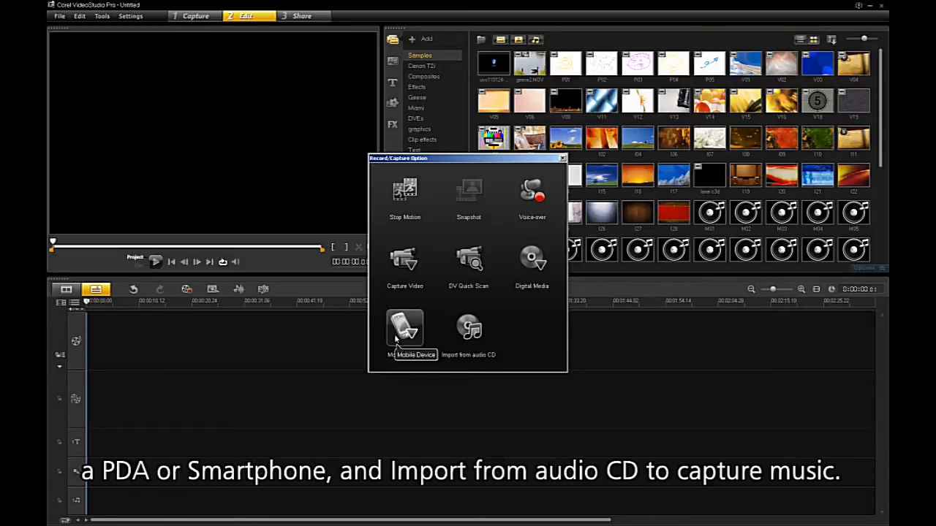
pyautogui.moveTo(469, 329)
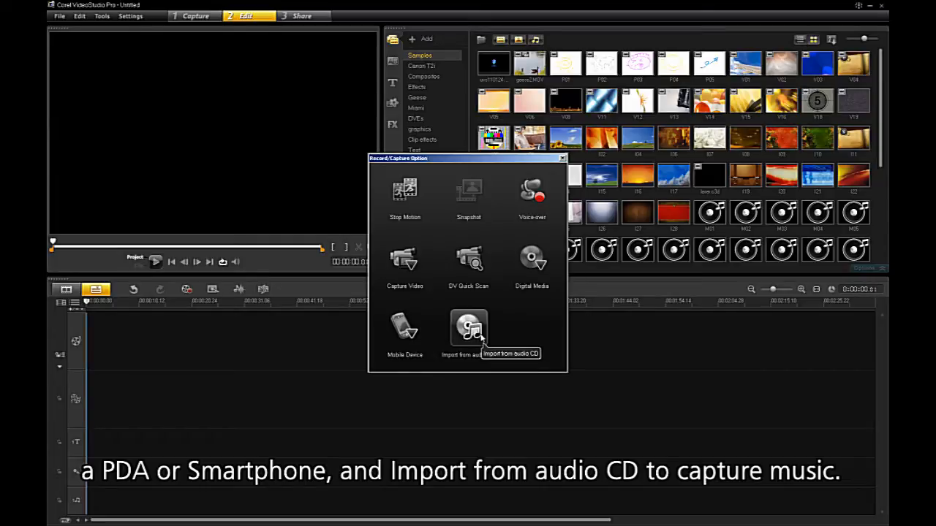
pyautogui.moveTo(505, 300)
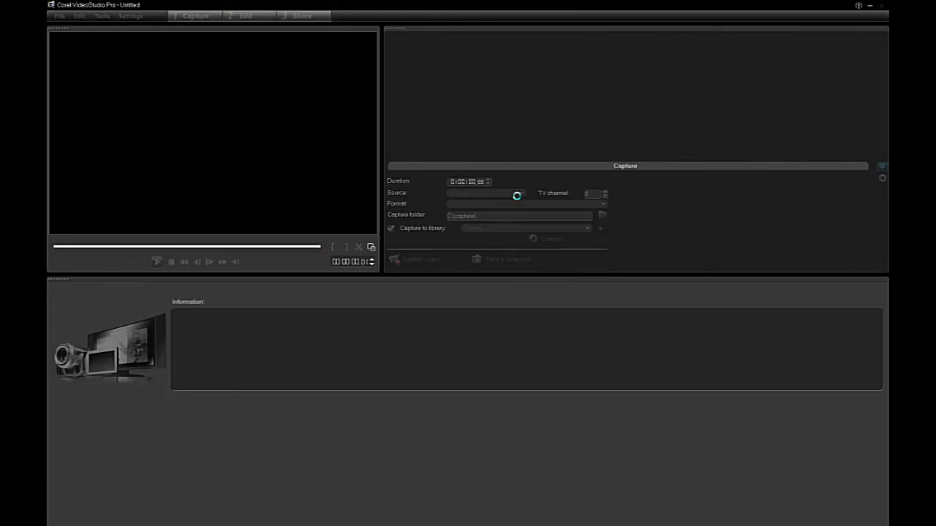
# Set the capture source to Sony DV Device and the format to DV.
pyautogui.click(520, 193)
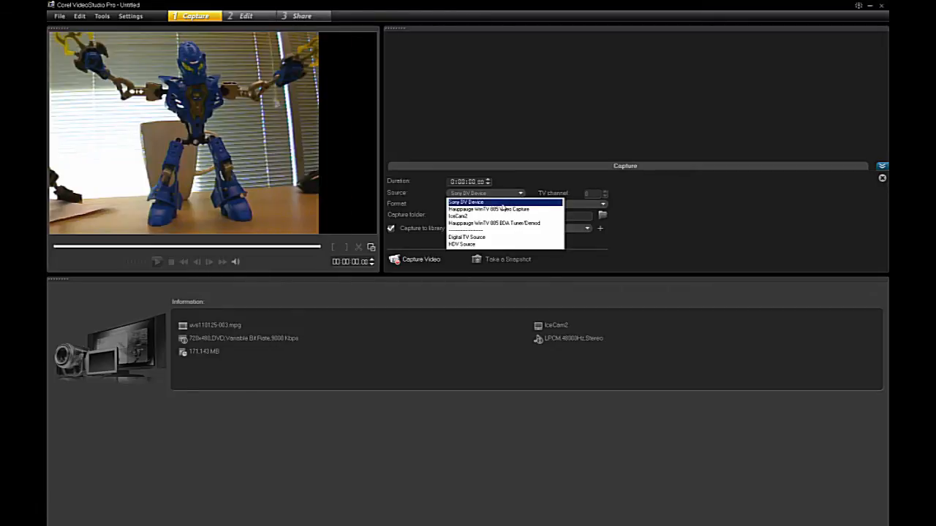
pyautogui.click(468, 203)
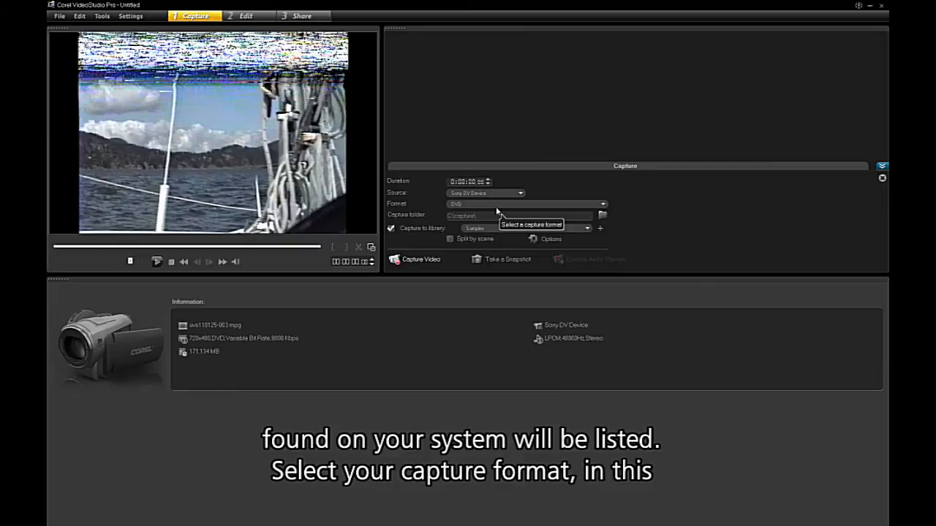
pyautogui.click(602, 204)
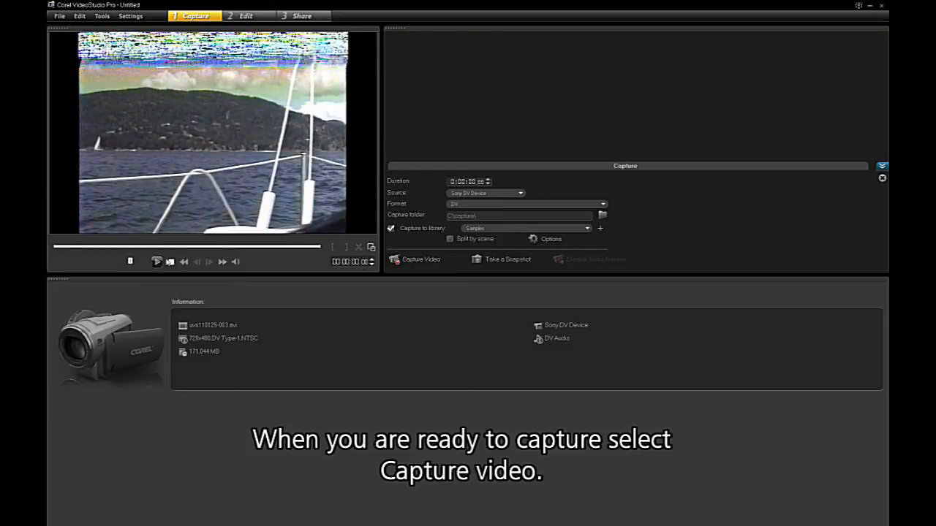
# Capture a video clip from the DV camera.
pyautogui.click(422, 259)
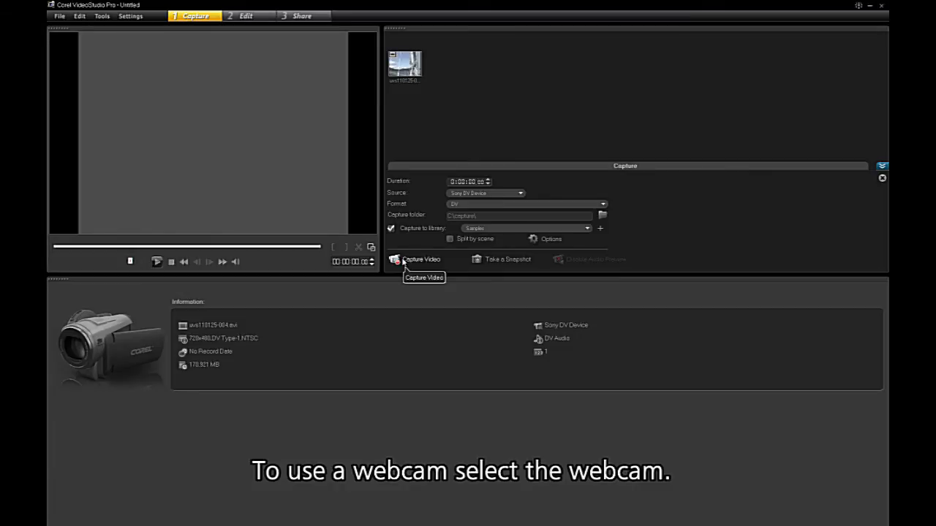
pyautogui.moveTo(503, 246)
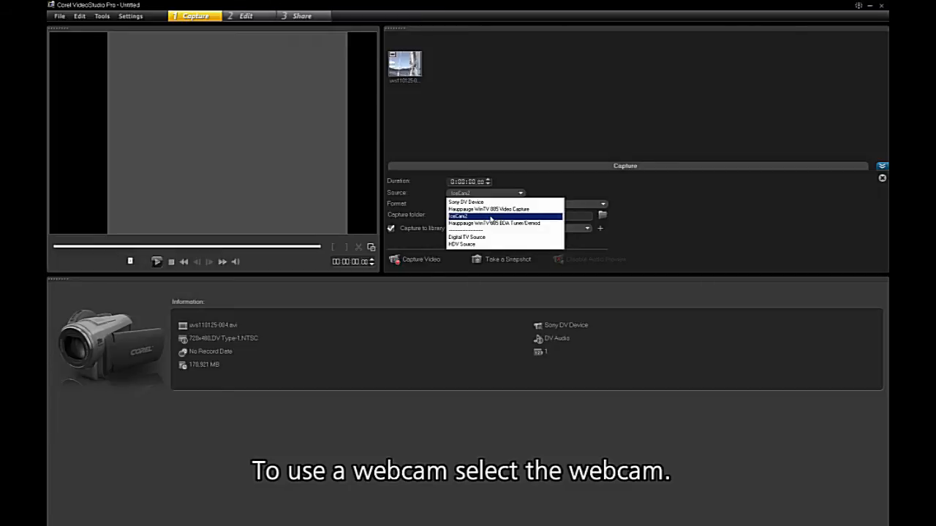
# Switch the source to IceCam2 and record a short webcam clip.
pyautogui.click(458, 216)
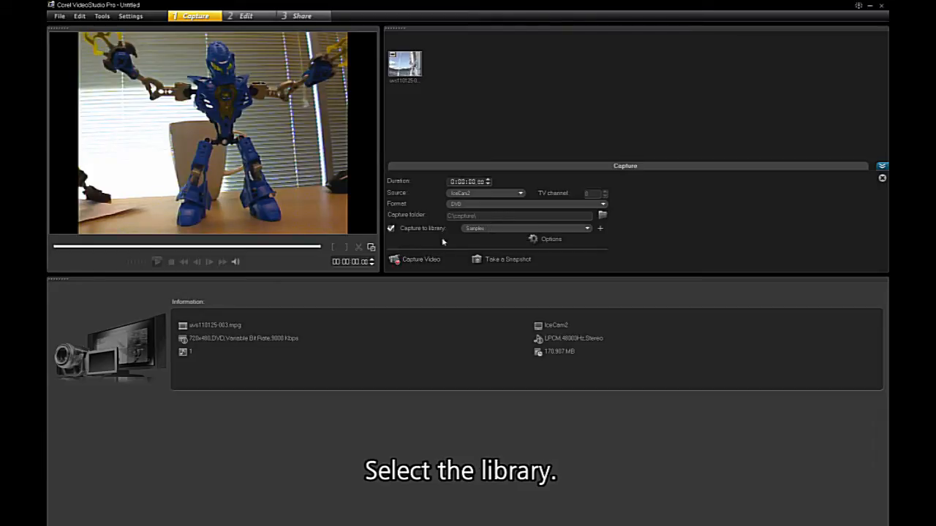
pyautogui.click(417, 259)
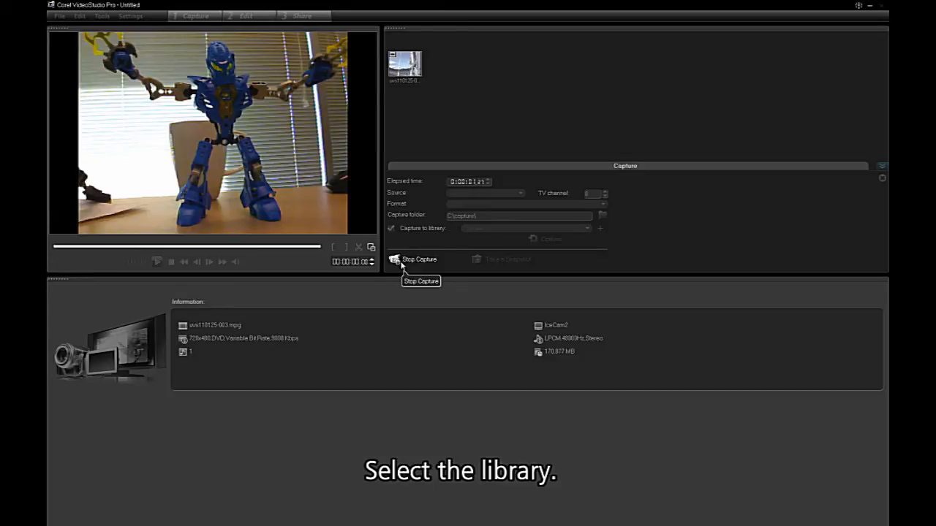
pyautogui.click(419, 259)
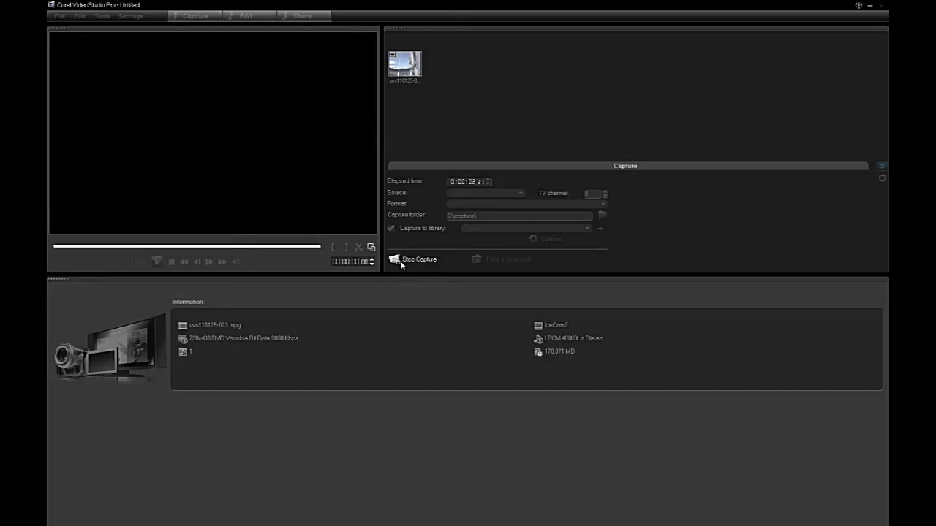
pyautogui.click(419, 259)
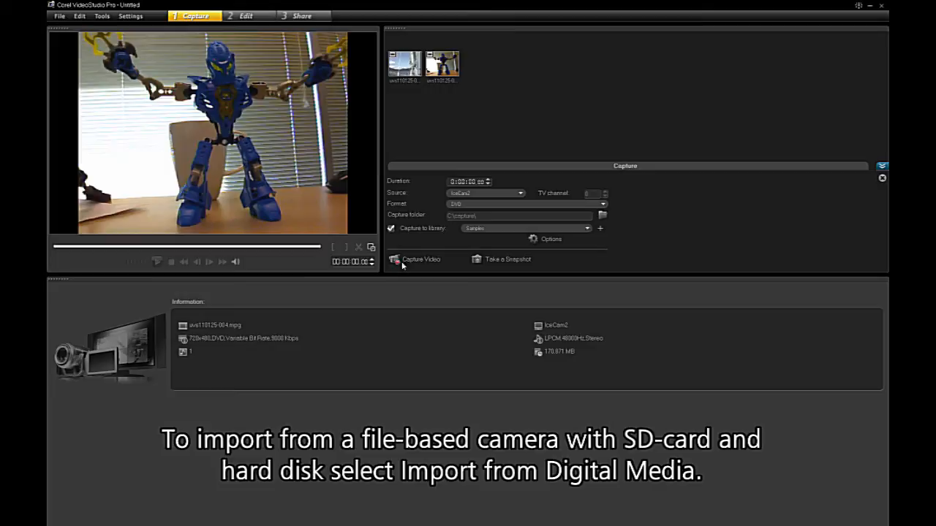
# Choose Digital Media from the Record/Capture options.
pyautogui.click(246, 16)
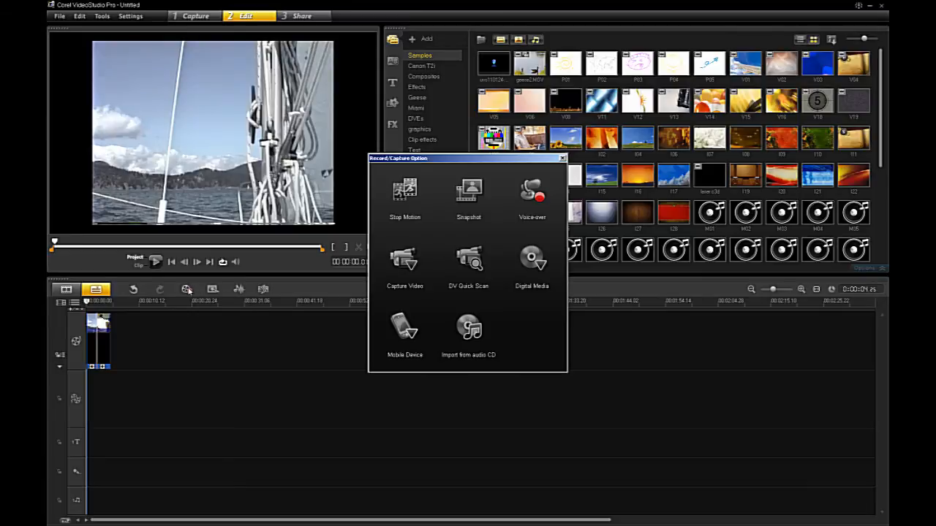
pyautogui.moveTo(503, 299)
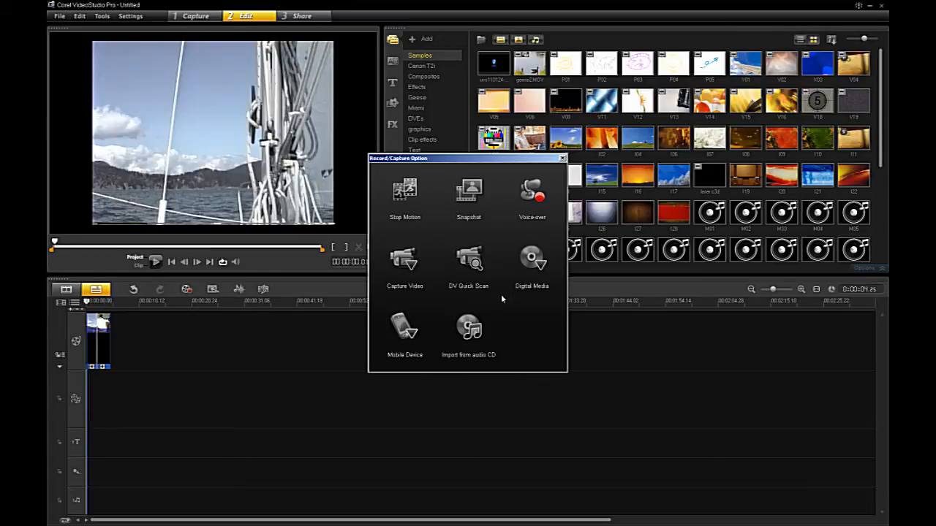
pyautogui.click(532, 263)
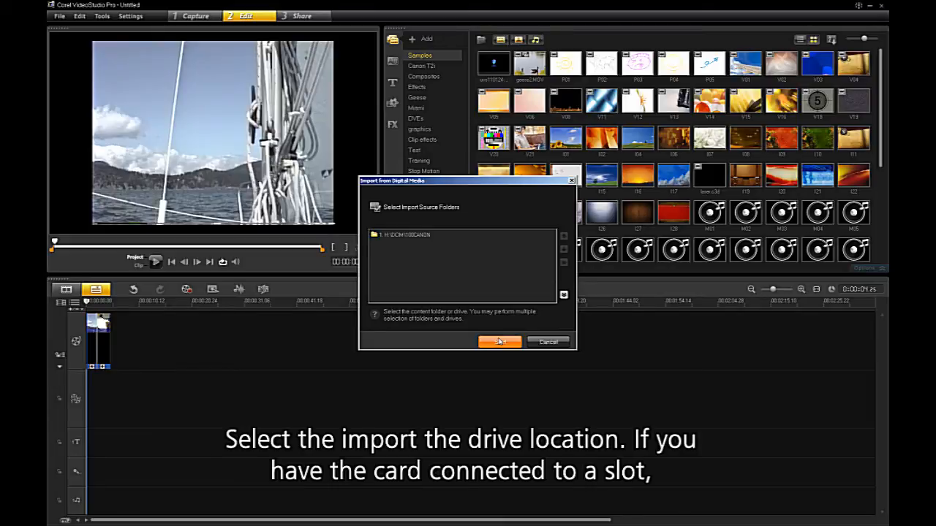
pyautogui.moveTo(479, 325)
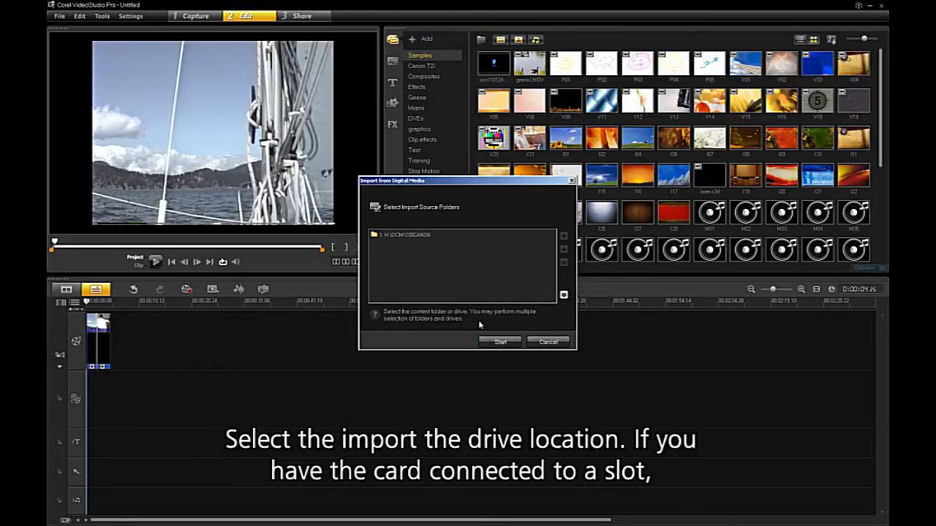
# Select the H:\DCIM\100CANON folder and start browsing its media.
pyautogui.click(453, 234)
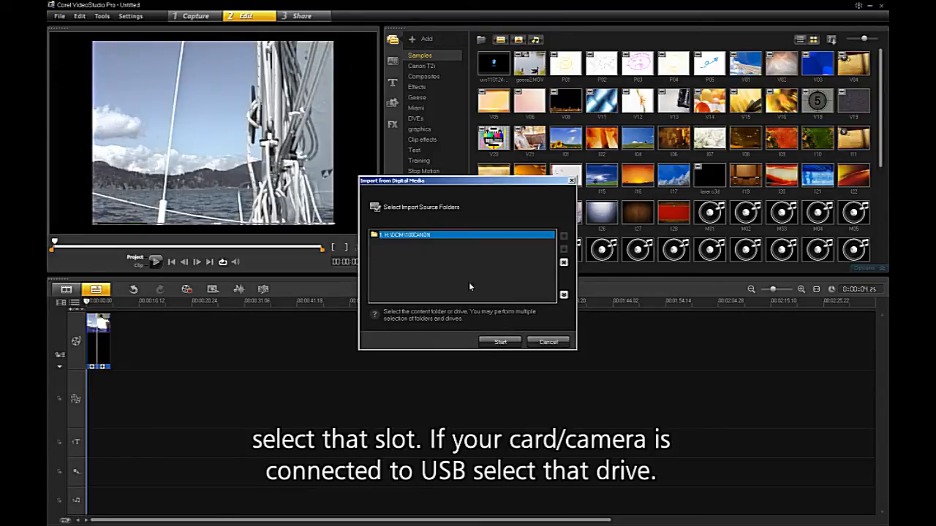
pyautogui.click(500, 342)
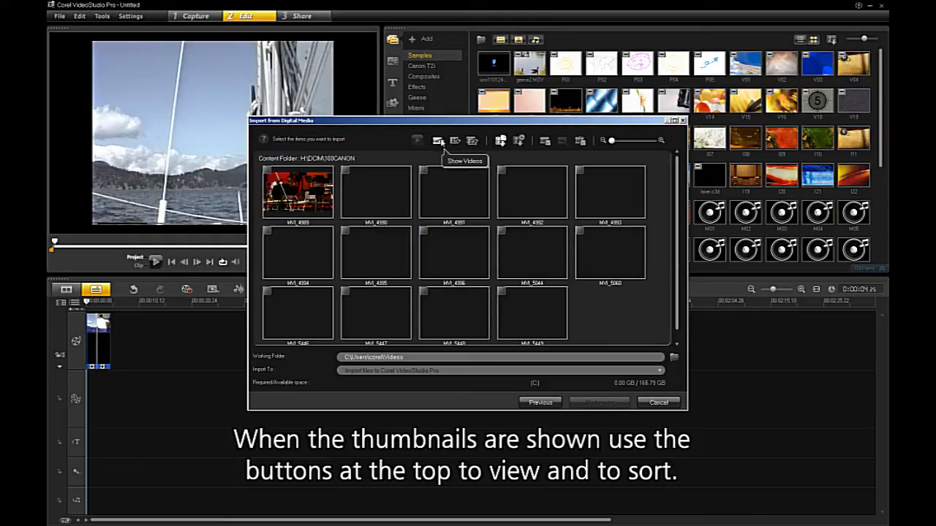
pyautogui.click(455, 140)
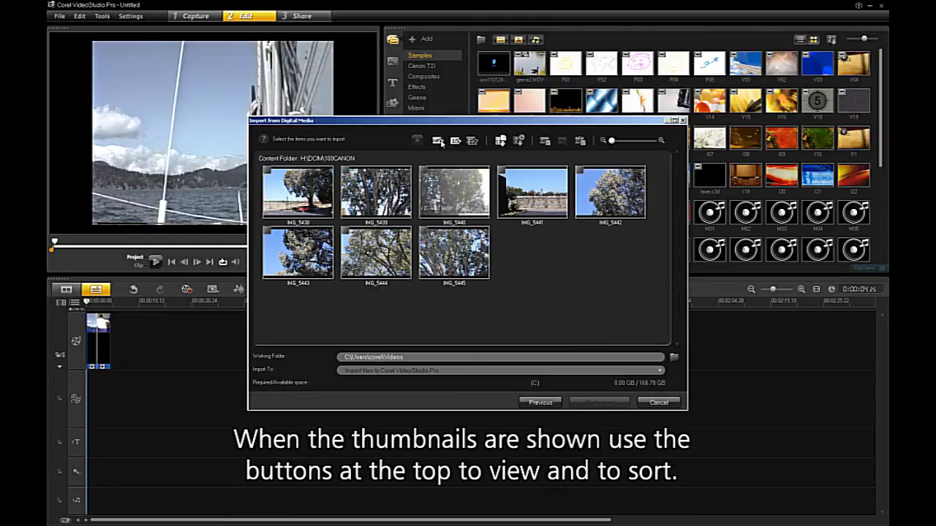
pyautogui.click(455, 141)
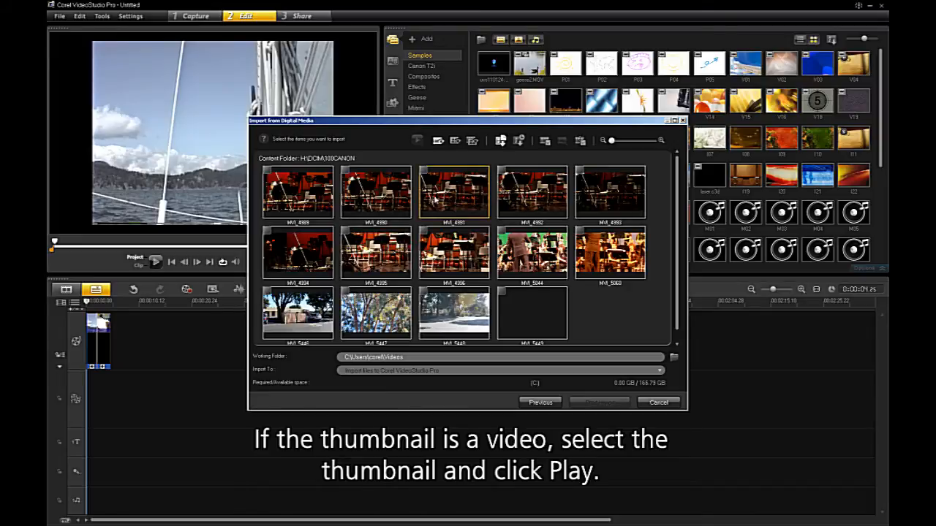
pyautogui.click(376, 193)
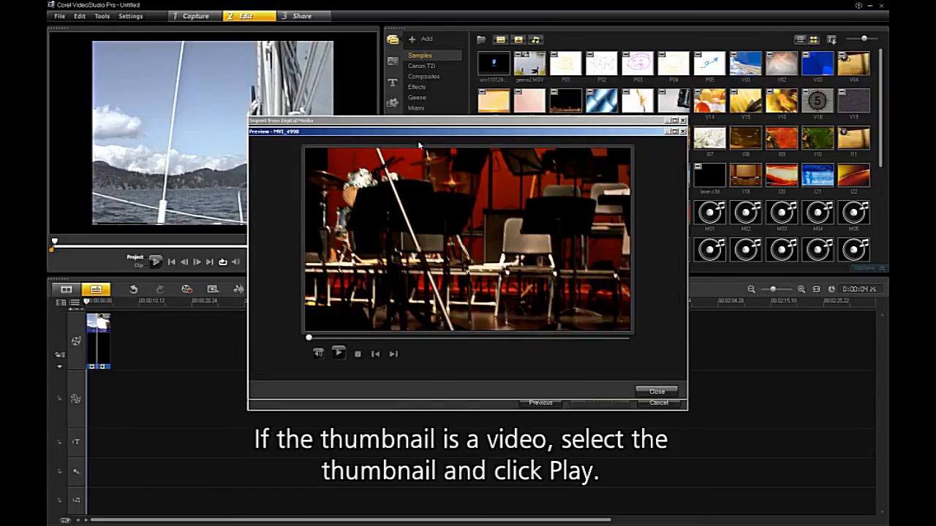
pyautogui.click(339, 353)
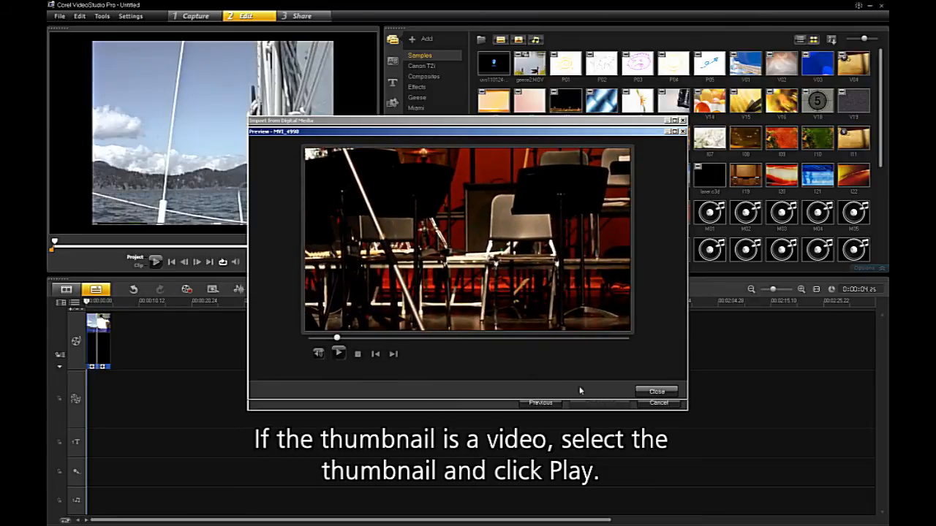
pyautogui.click(656, 392)
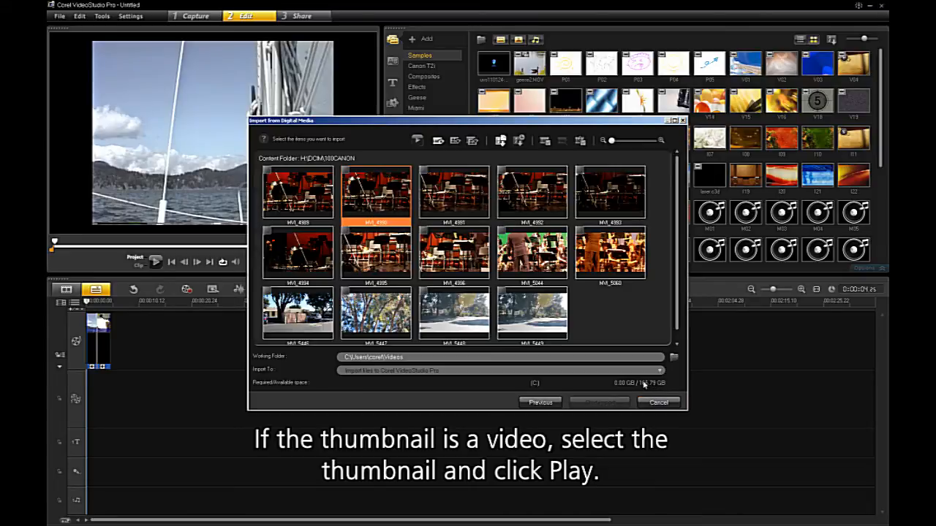
pyautogui.click(532, 313)
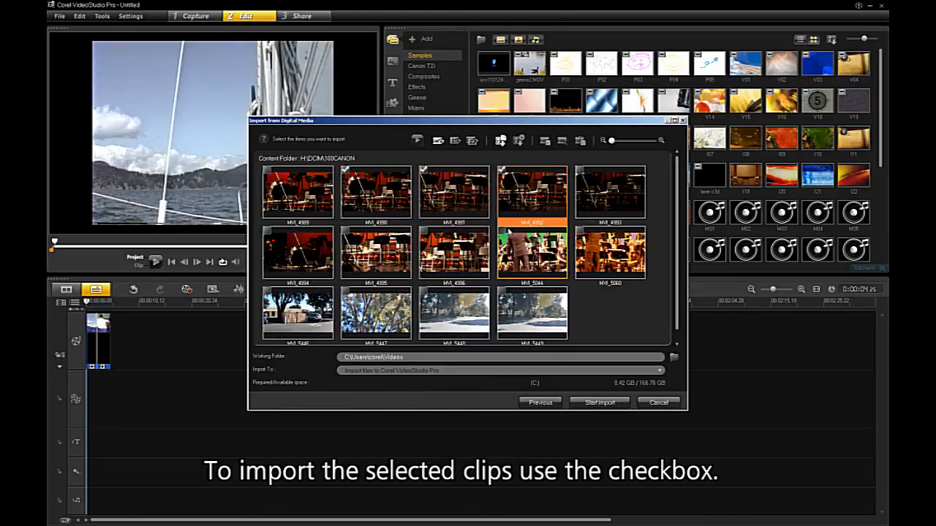
# Tick the two stage clips and start importing them.
pyautogui.click(532, 252)
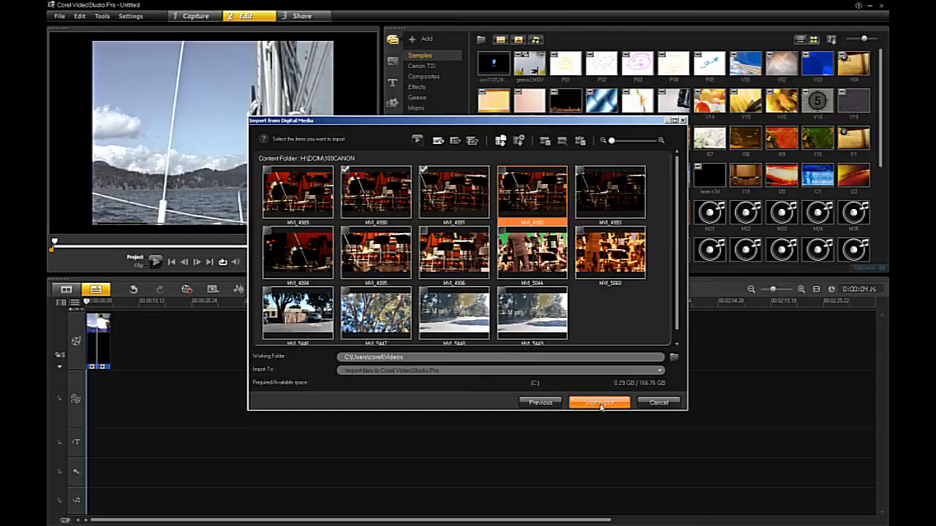
pyautogui.click(598, 402)
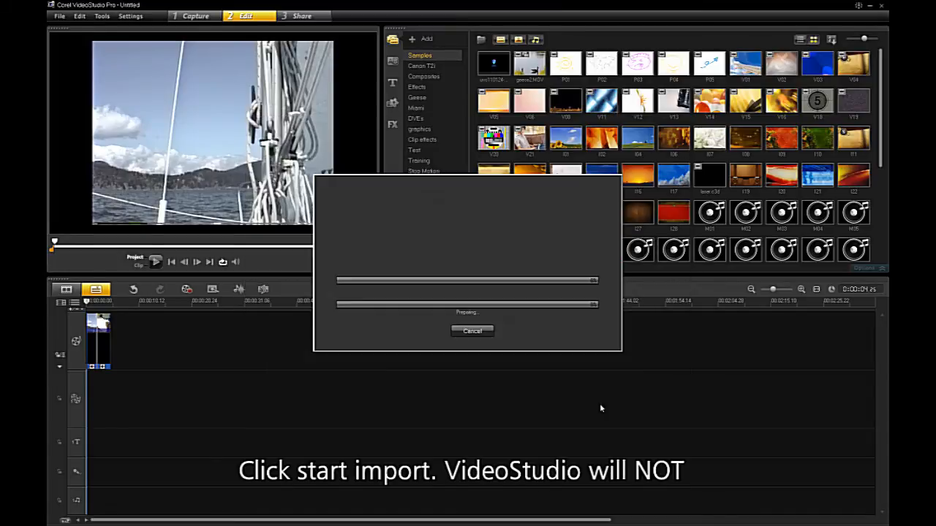